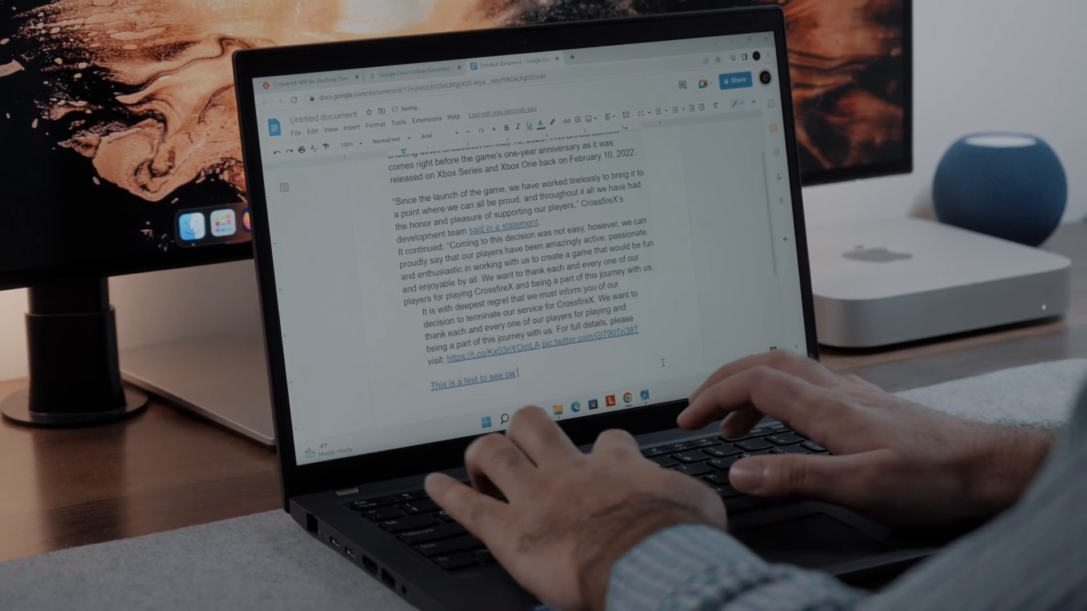
# - Type the test line 'good this la' at the end of the Google Doc
pyautogui.write('good this la')
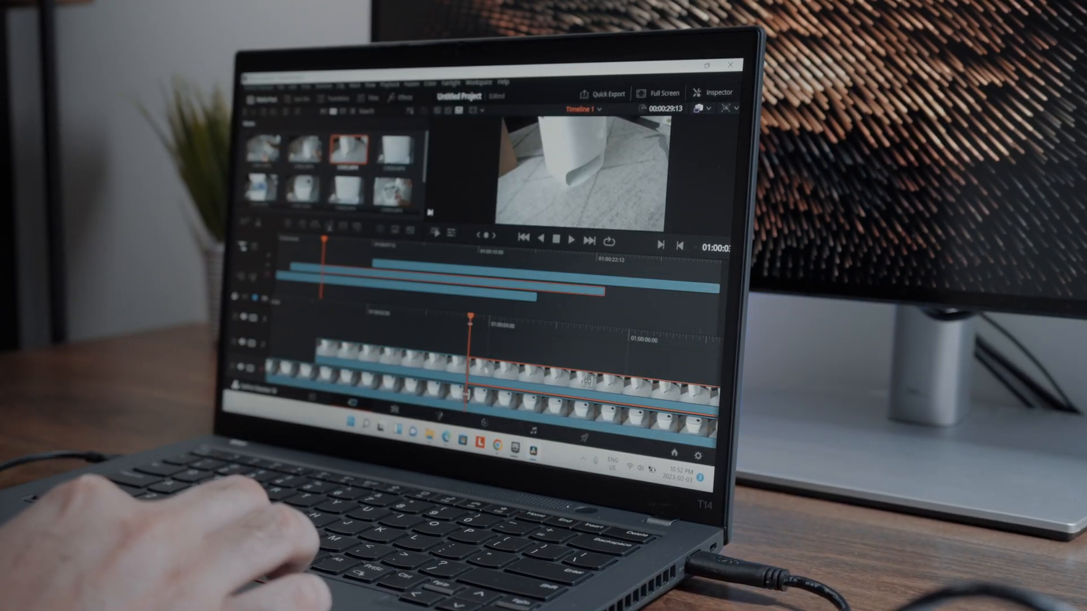
# - Play back the edited timeline in the viewer to preview the dissolve transition
pyautogui.click(571, 240)
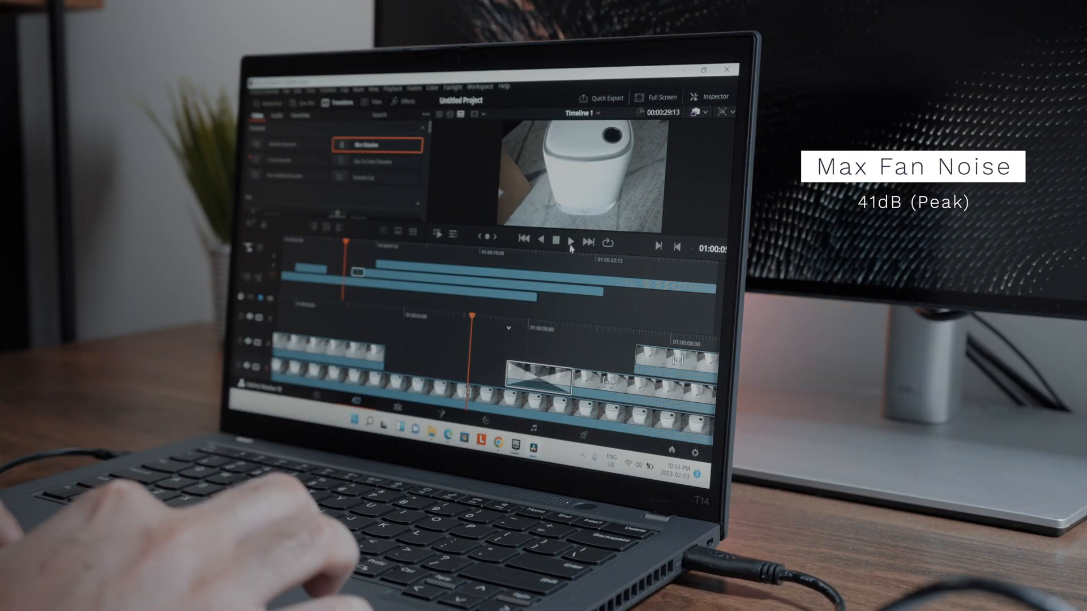
pyautogui.click(569, 241)
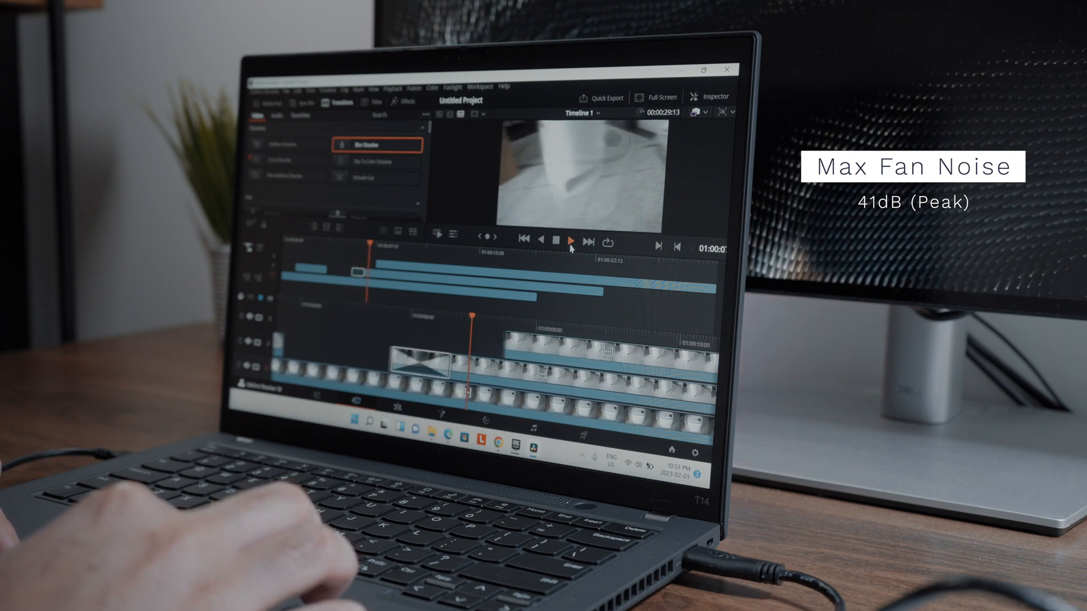